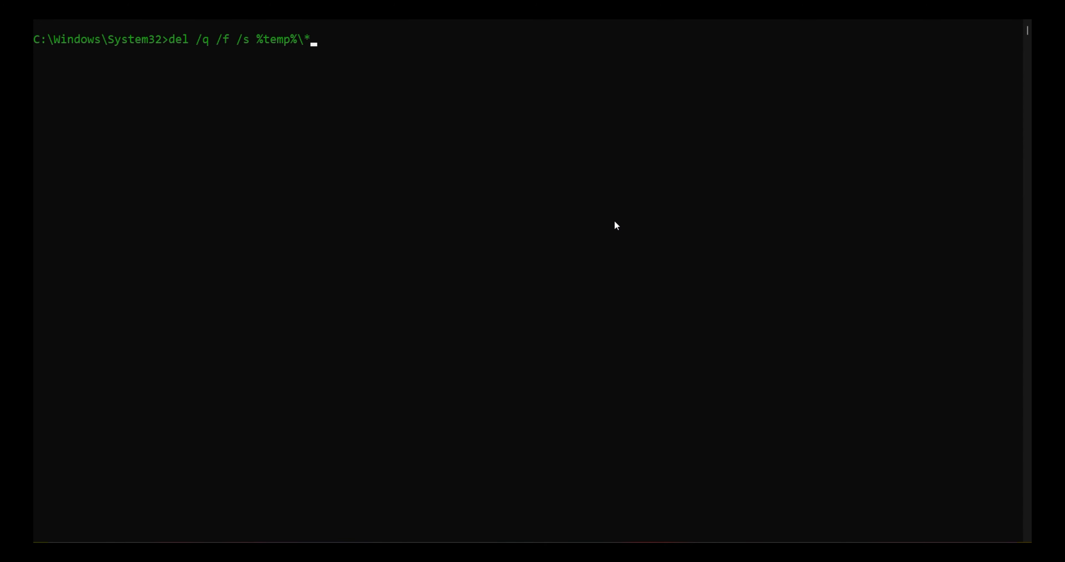
pyautogui.moveTo(477, 133)
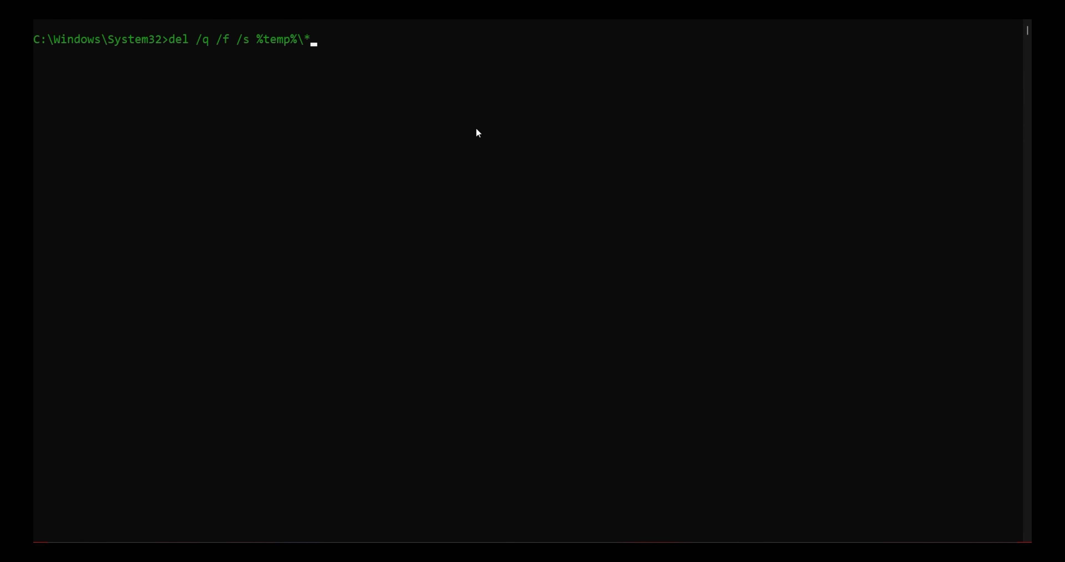
pyautogui.moveTo(701, 209)
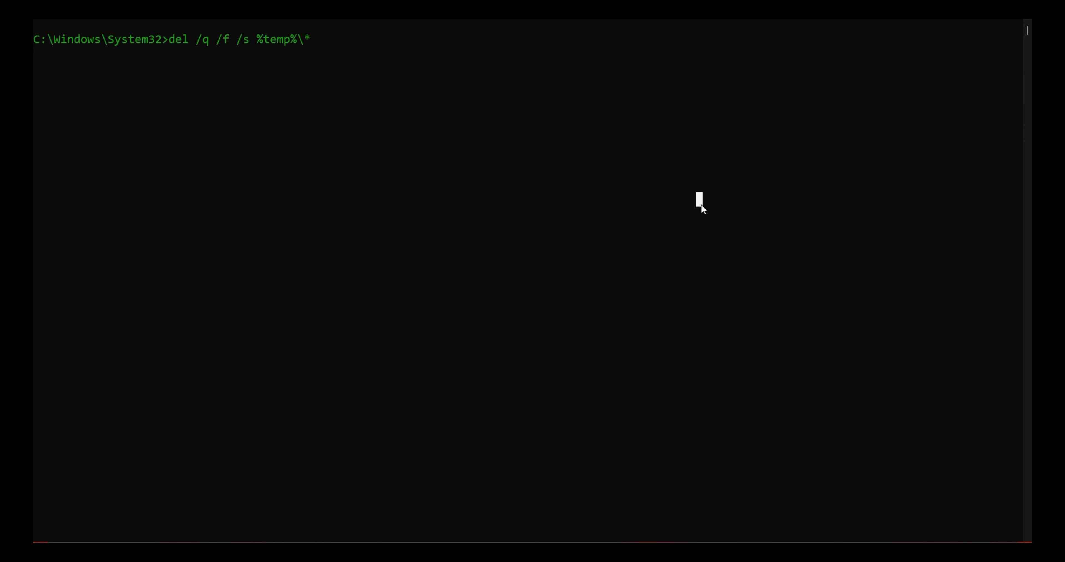
pyautogui.moveTo(702, 209)
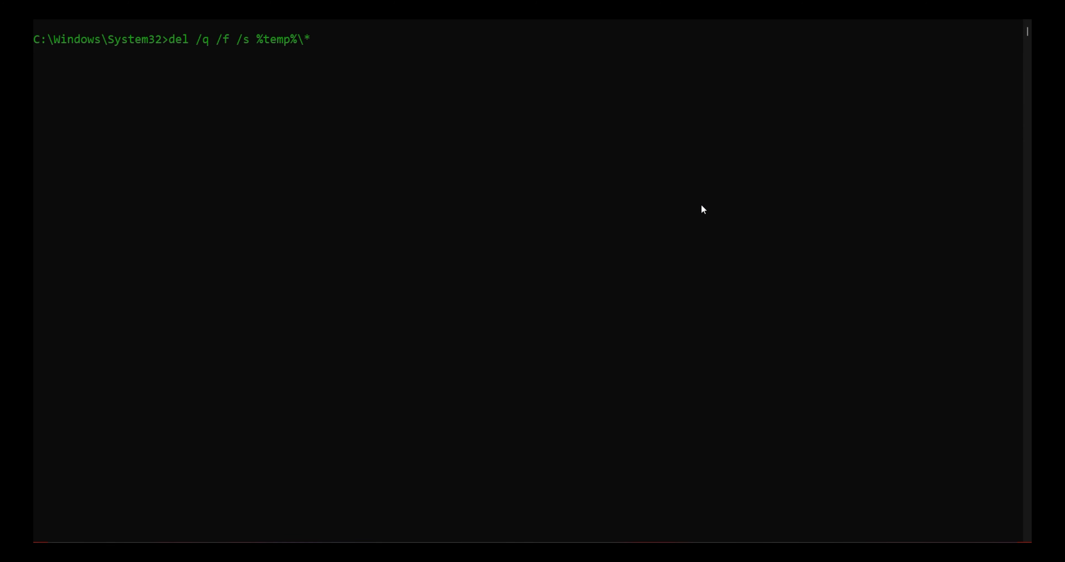
# Run del /q /f /s %temp%\* to clear the user temp folder, skipping in-use files
pyautogui.press('Return')
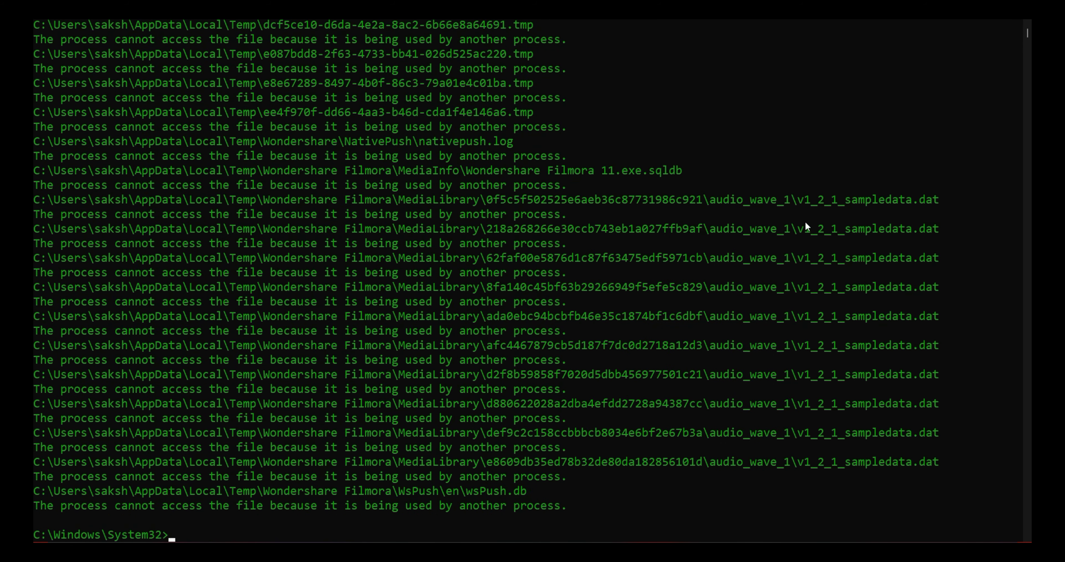
pyautogui.moveTo(617, 367)
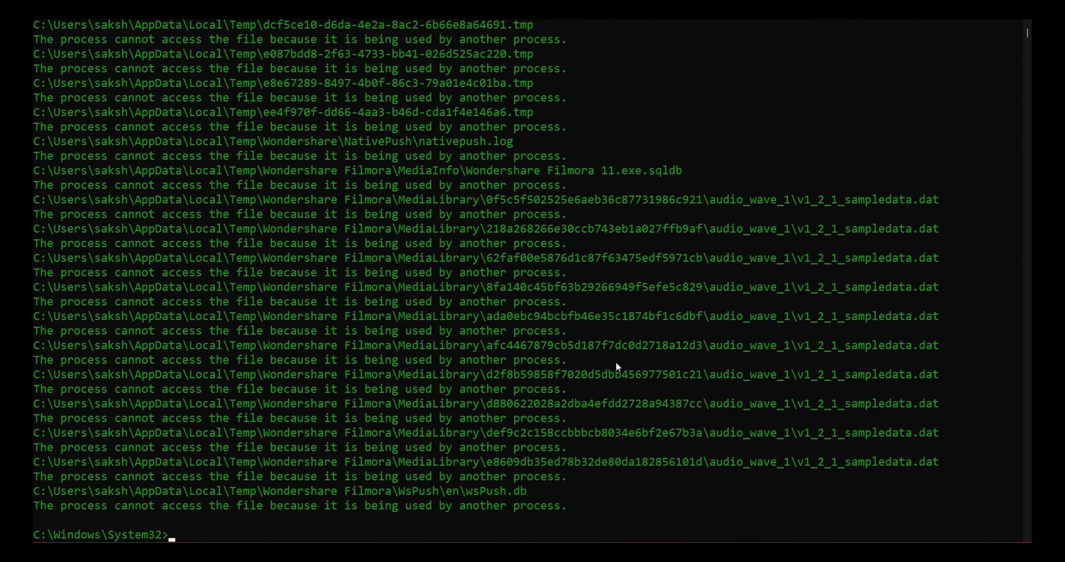
# Run del /s /q C:\Windows\temp\* to clear the system temp folder
pyautogui.write('netsh wlan export profile folder=C: key=clear')
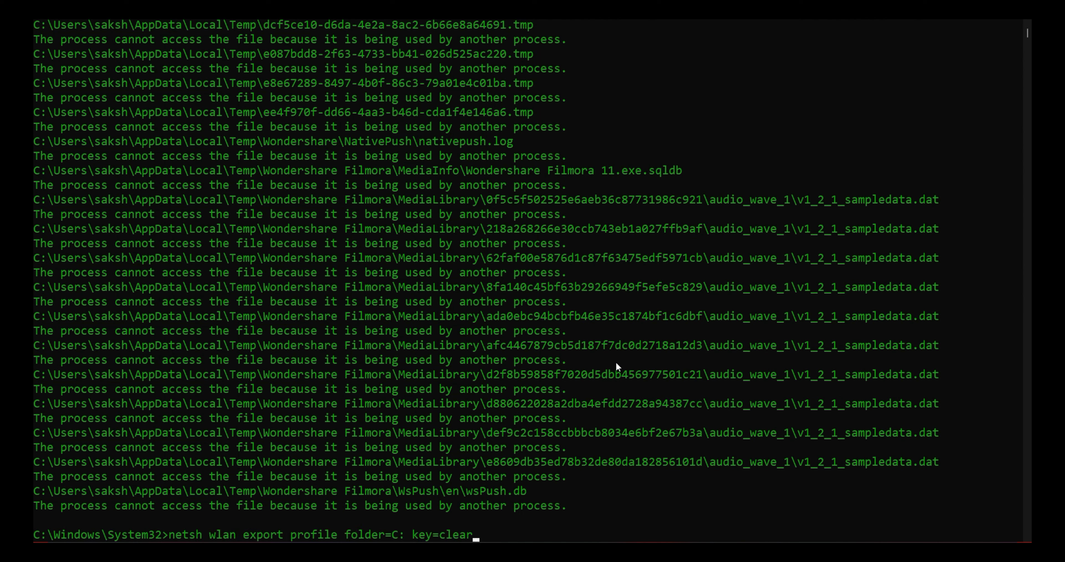
pyautogui.write('del /s /q C:\\Windows\\temp\\*')
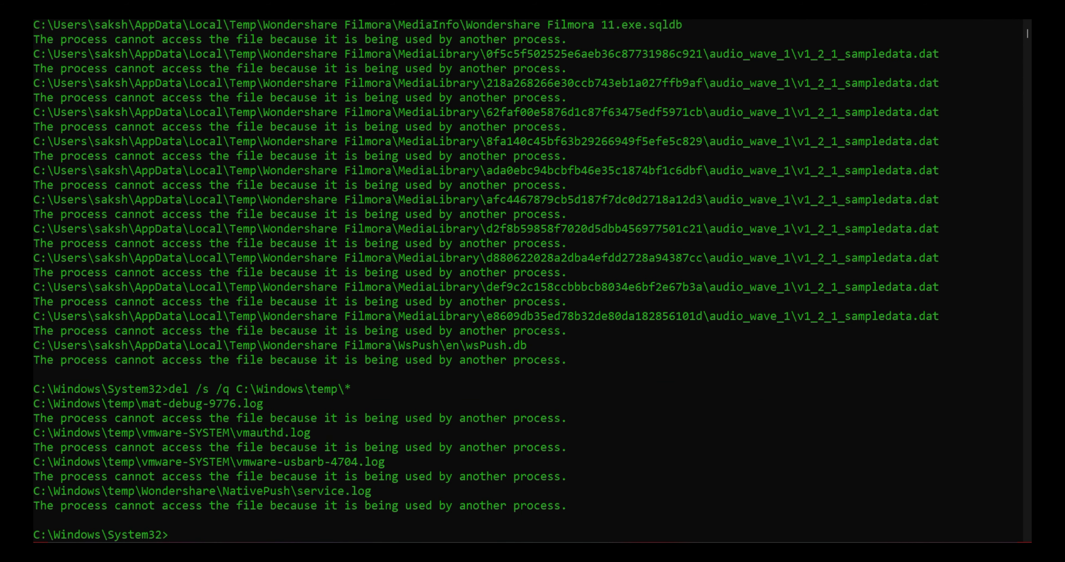
# Run del /q /f /s %temp%\* && del /s /q C:\Windows\temp\* to clear both temp folders together
pyautogui.write('del /q /f /s %temp%\\* && del /s /q C:\\Windows\\temp\\*')
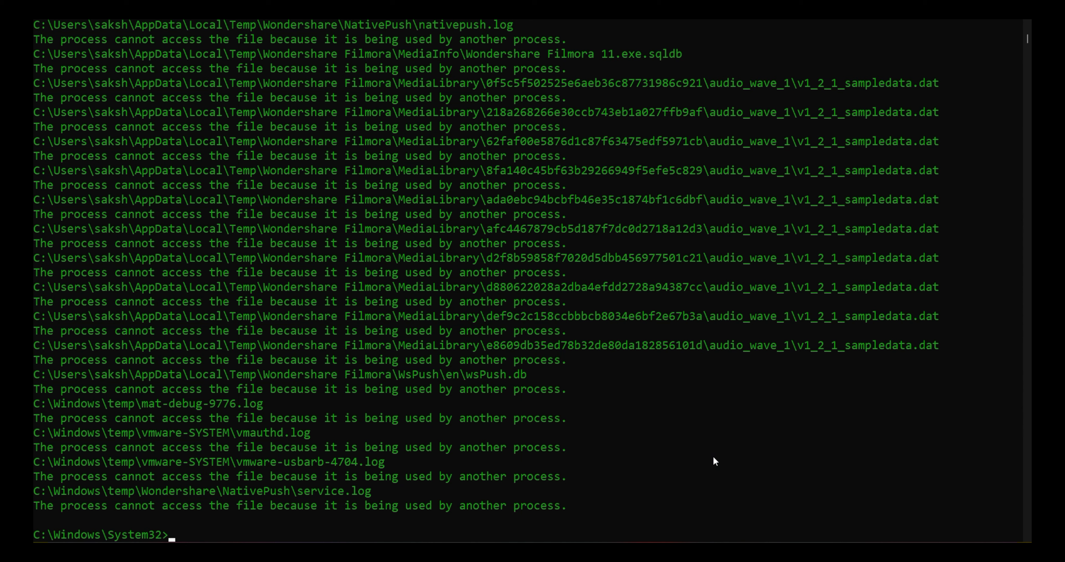
pyautogui.moveTo(728, 431)
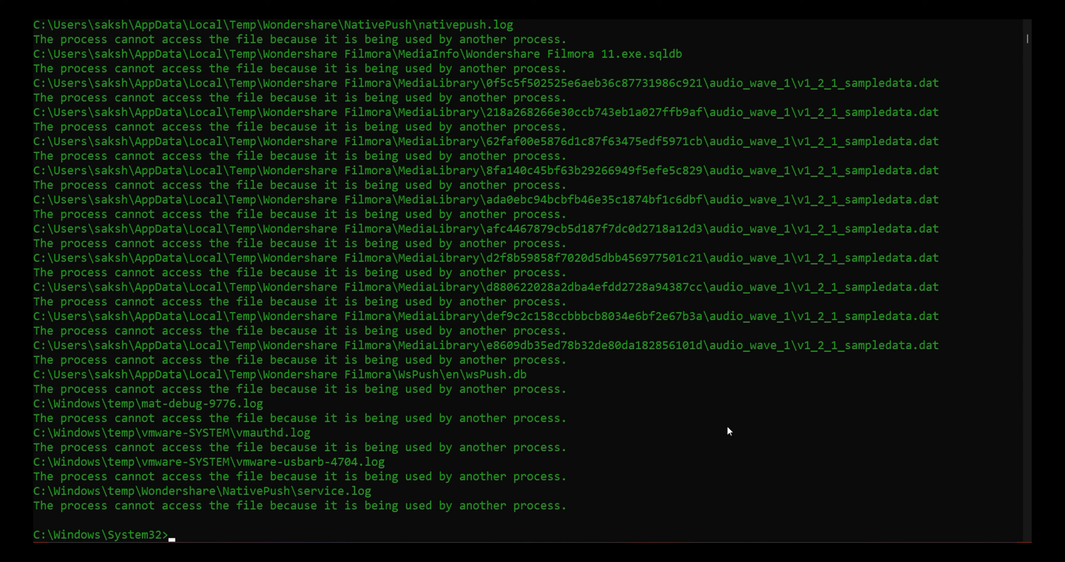